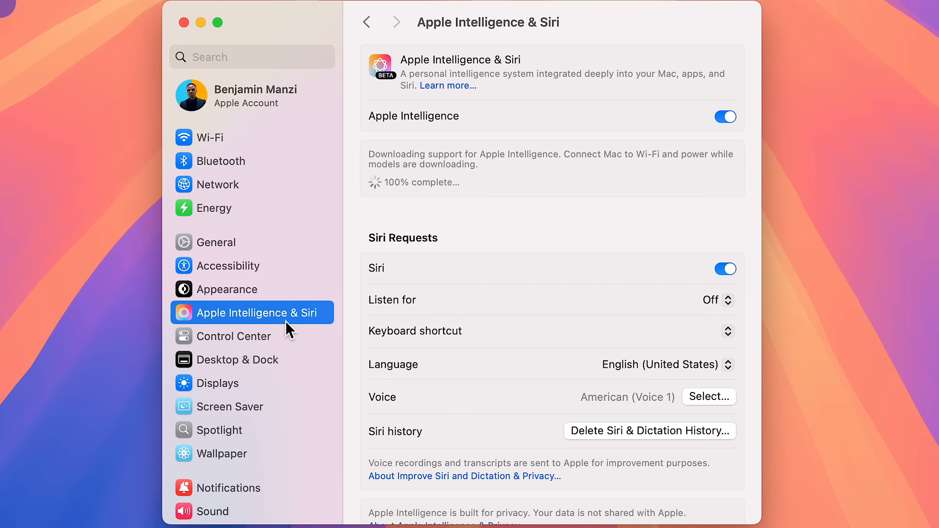
# Switch Apple Intelligence off and confirm it in the warning dialog, leaving Siri enabled.
pyautogui.scroll(-3)
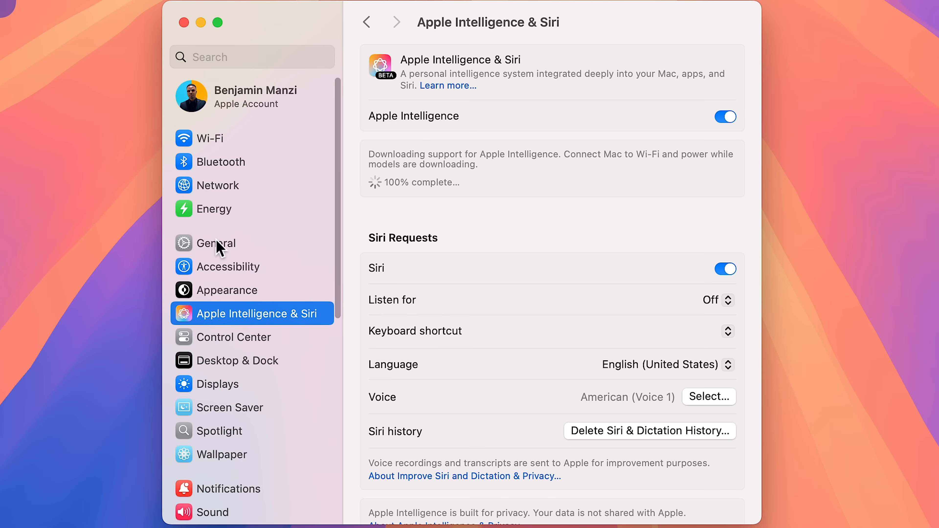
pyautogui.moveTo(516, 17)
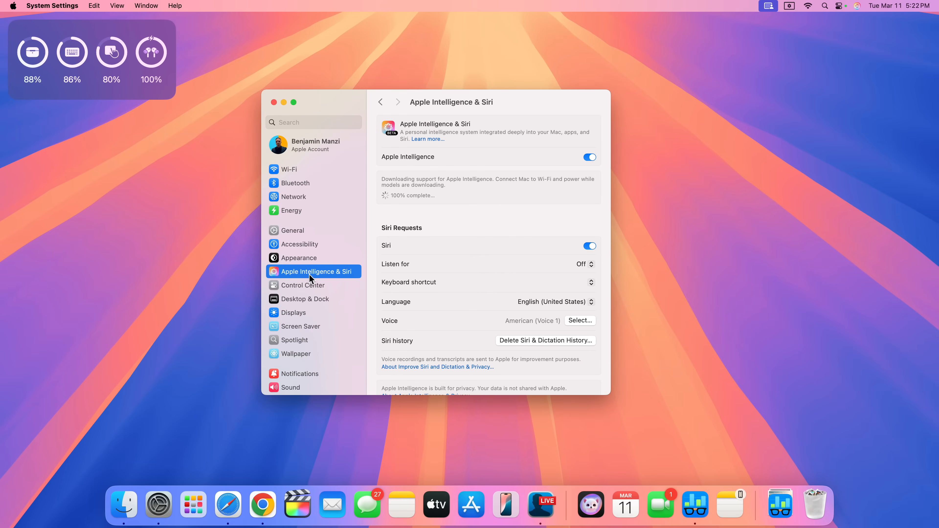
pyautogui.moveTo(307, 297)
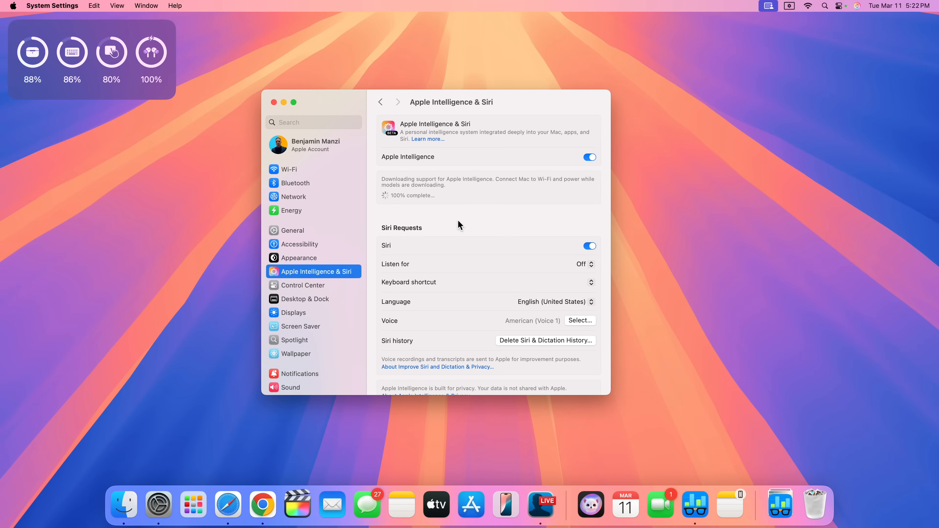
pyautogui.moveTo(547, 167)
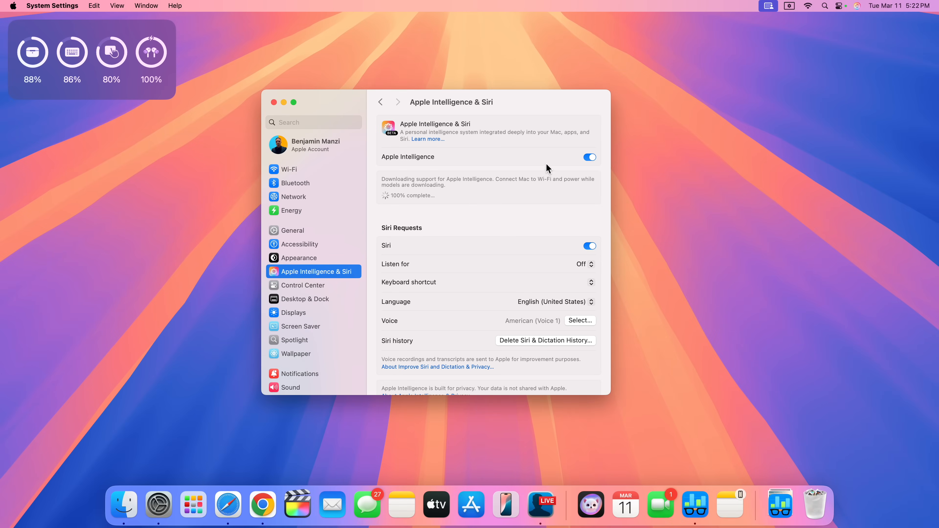
pyautogui.click(590, 158)
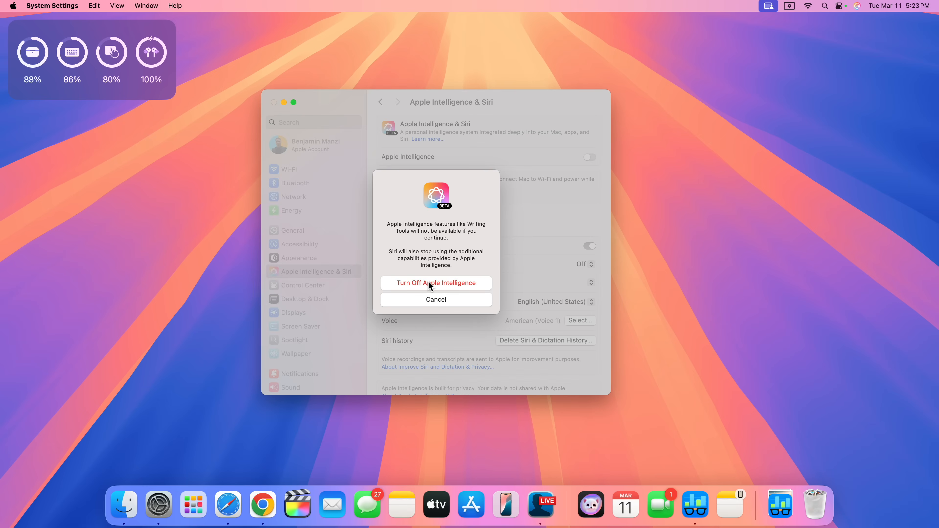
pyautogui.click(436, 282)
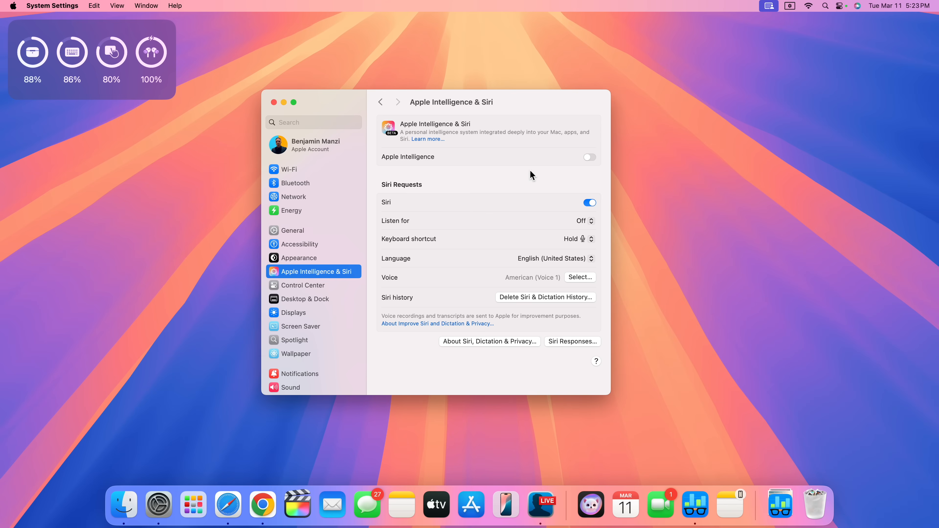
pyautogui.moveTo(516, 203)
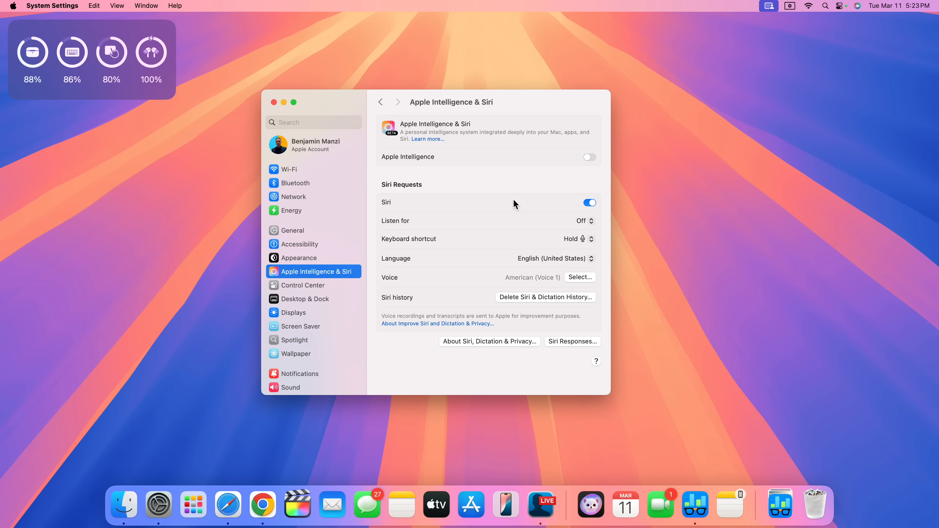
# Switch Apple Intelligence back on so its support download message reappears.
pyautogui.click(857, 5)
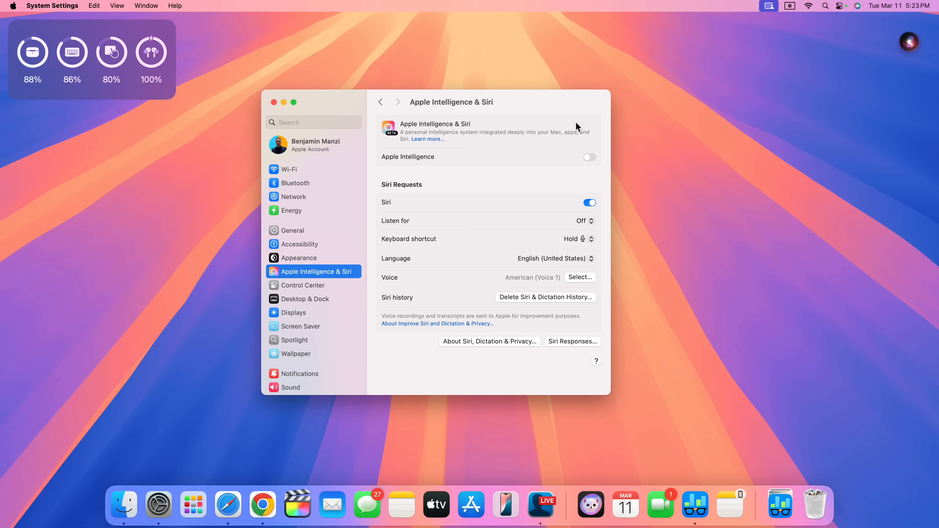
pyautogui.click(590, 157)
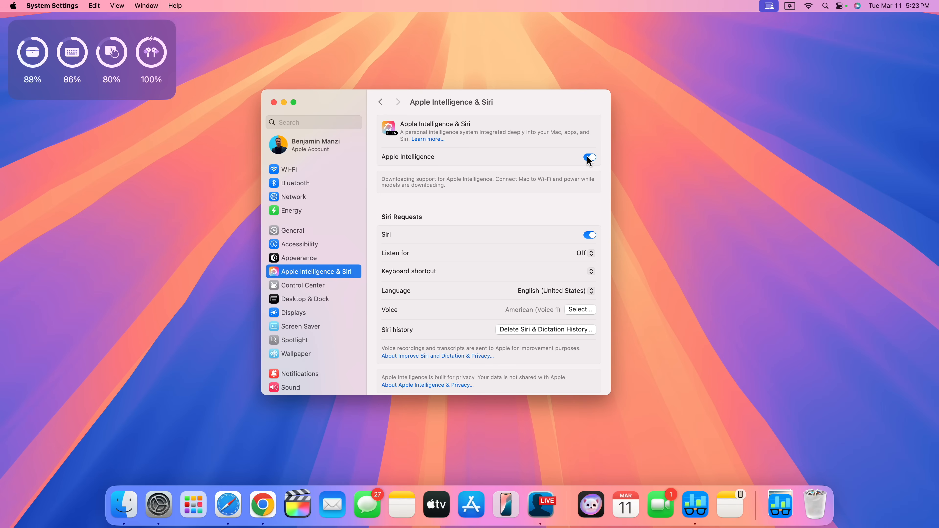